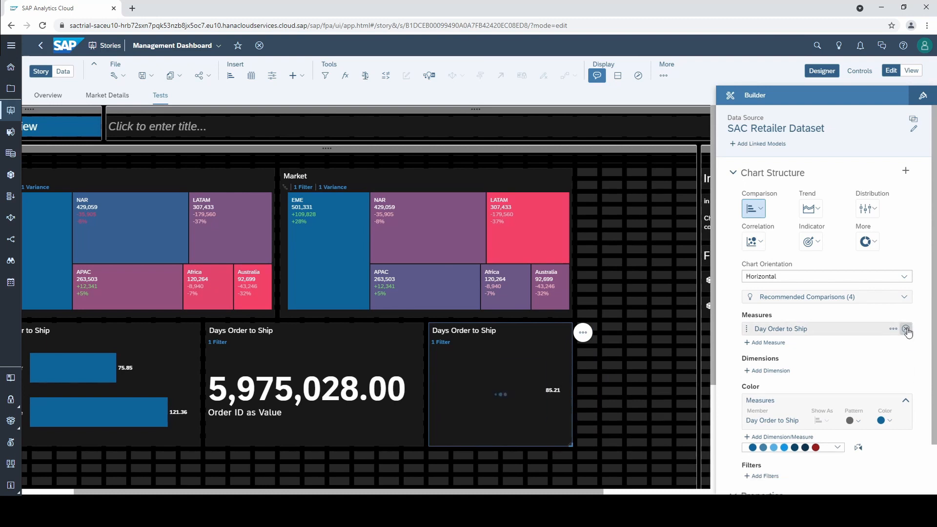
Replace the chart's Day Order to Ship measure with Sales, found by searching 'sale'.
click(906, 329)
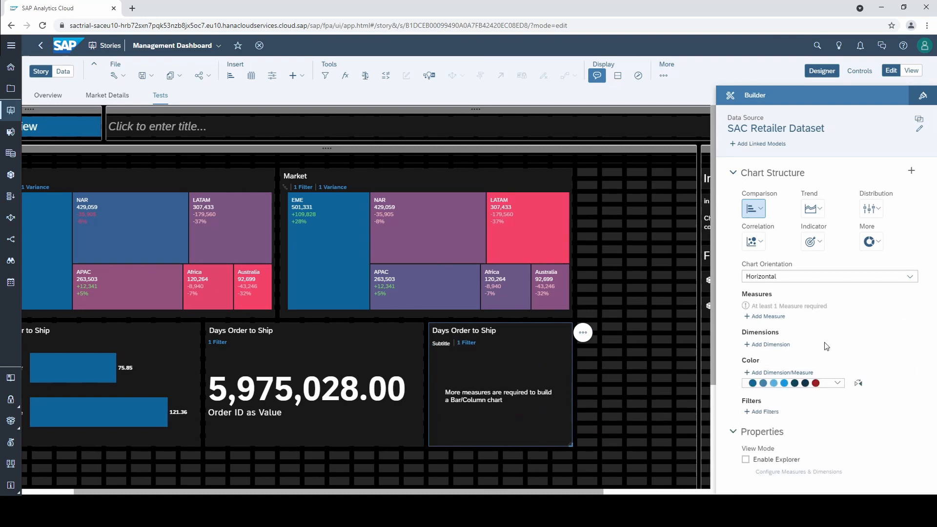
click(767, 315)
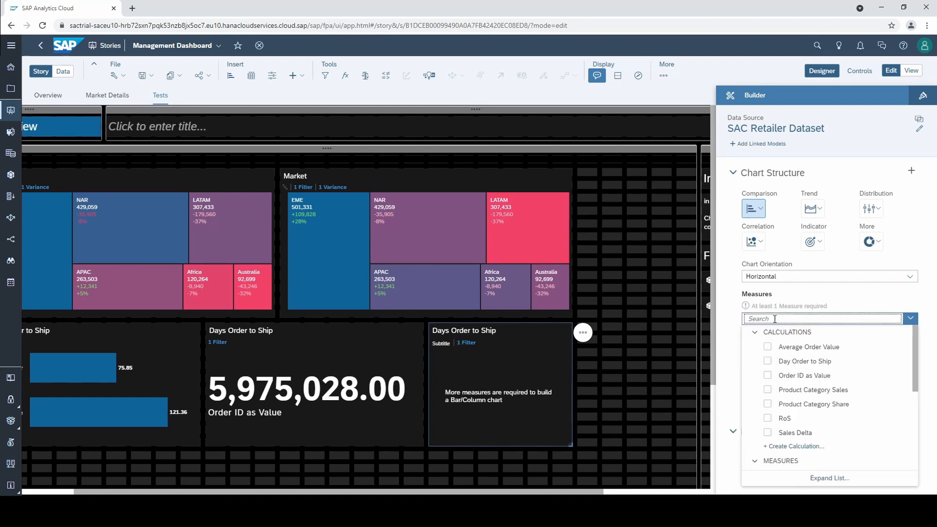
text(sale)
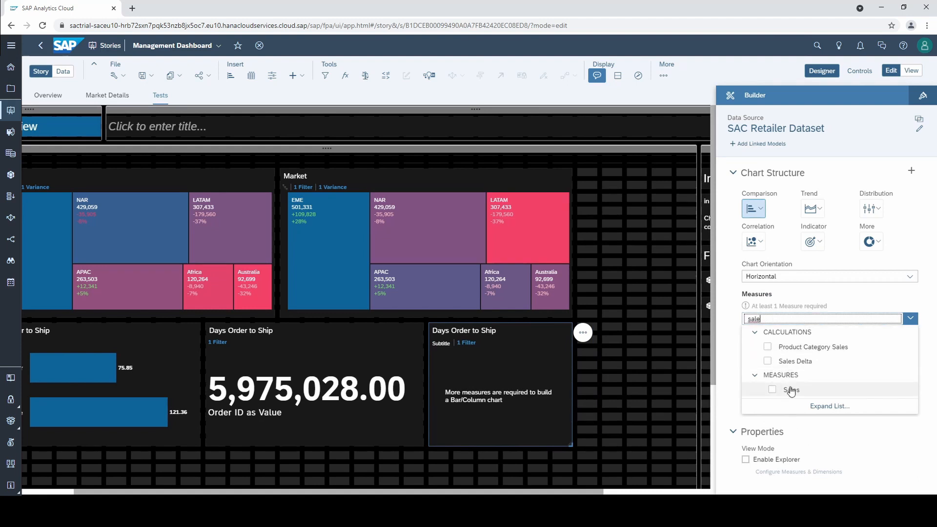
click(773, 390)
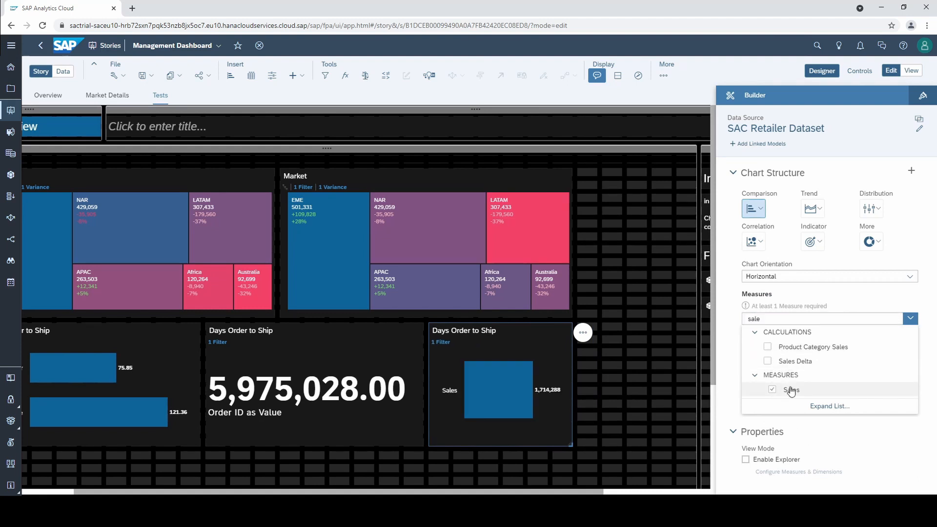
click(791, 389)
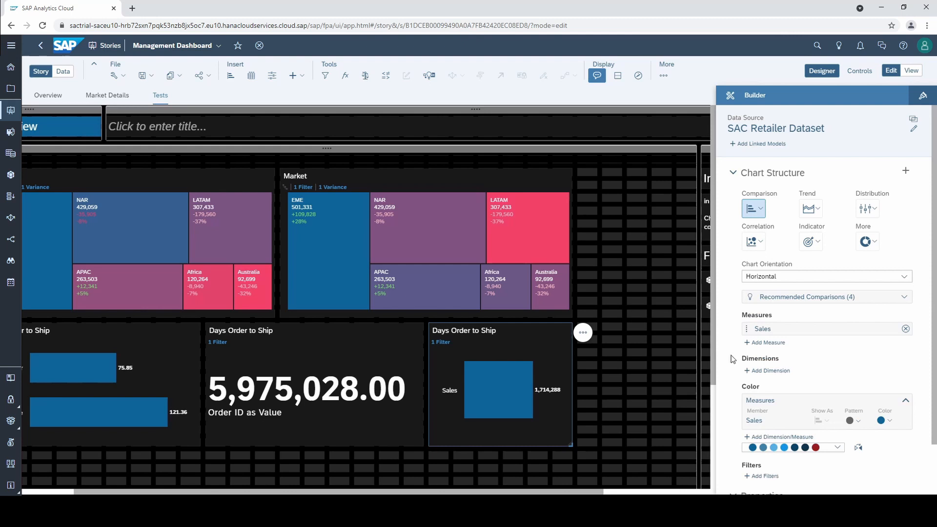
Start a new calculated dimension from Add Dimension.
click(771, 371)
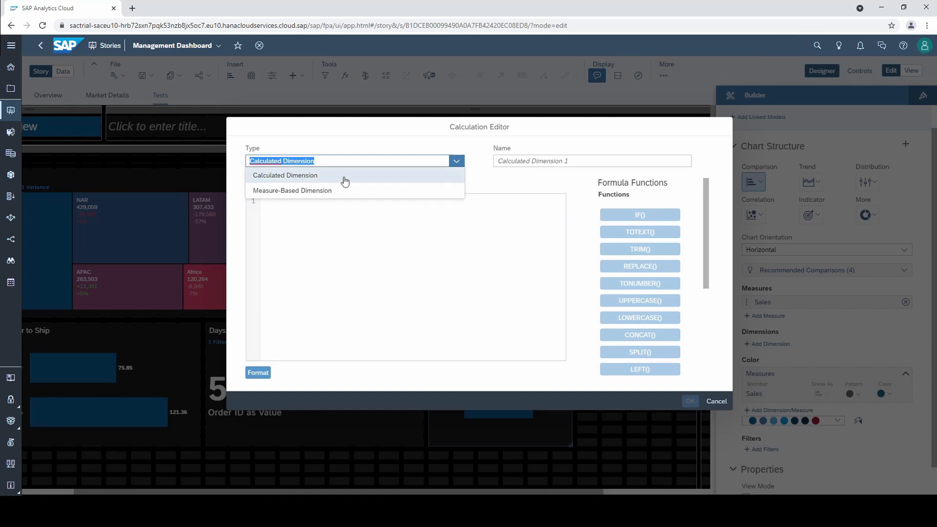
Name the calculated dimension 'Male/Female Sales' in the Calculation Editor.
click(285, 175)
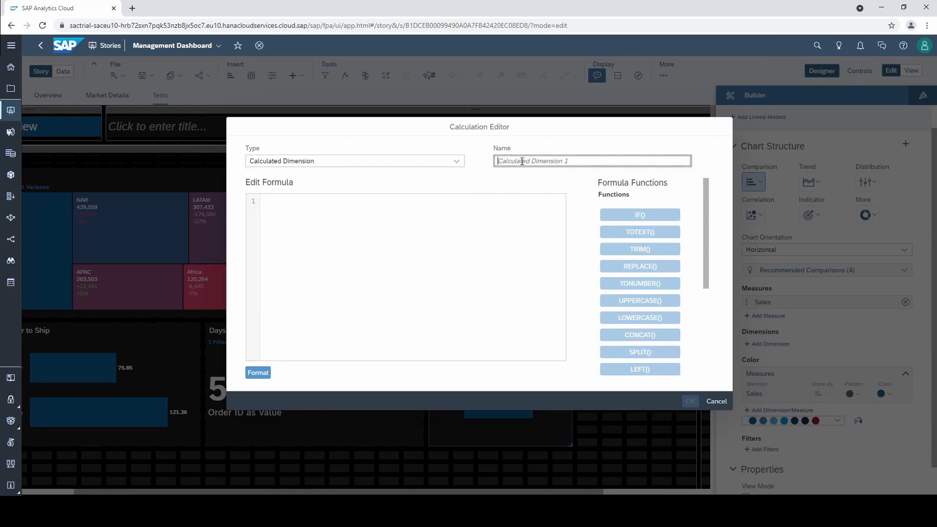
text(M)
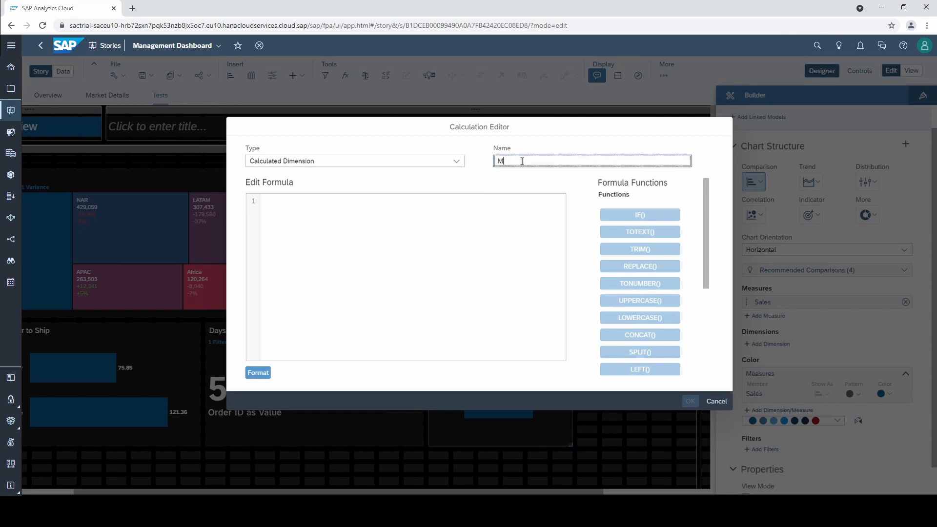
text(ale/Female S)
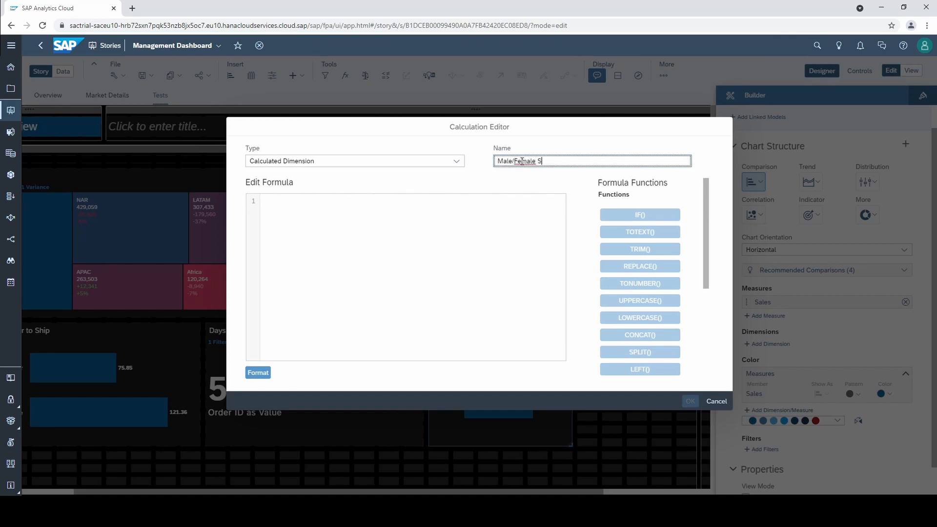
text(ales)
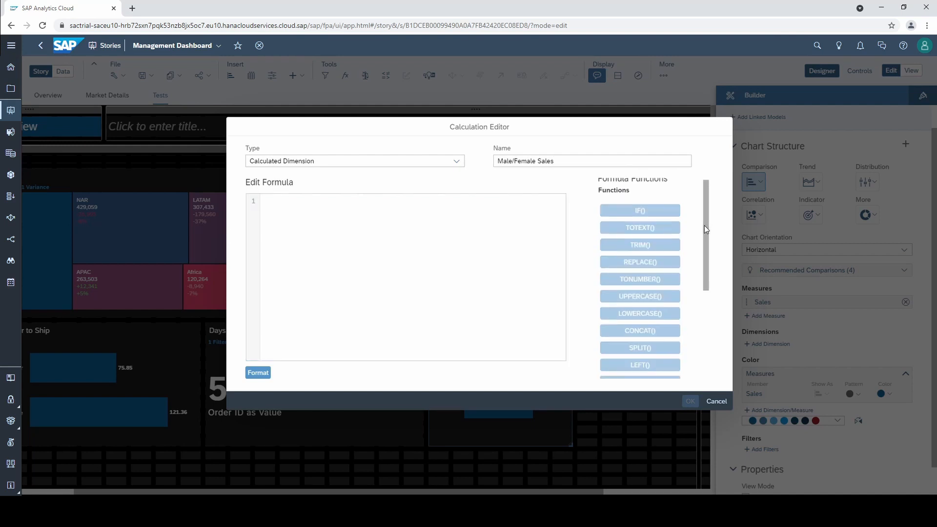
scroll(down, 3)
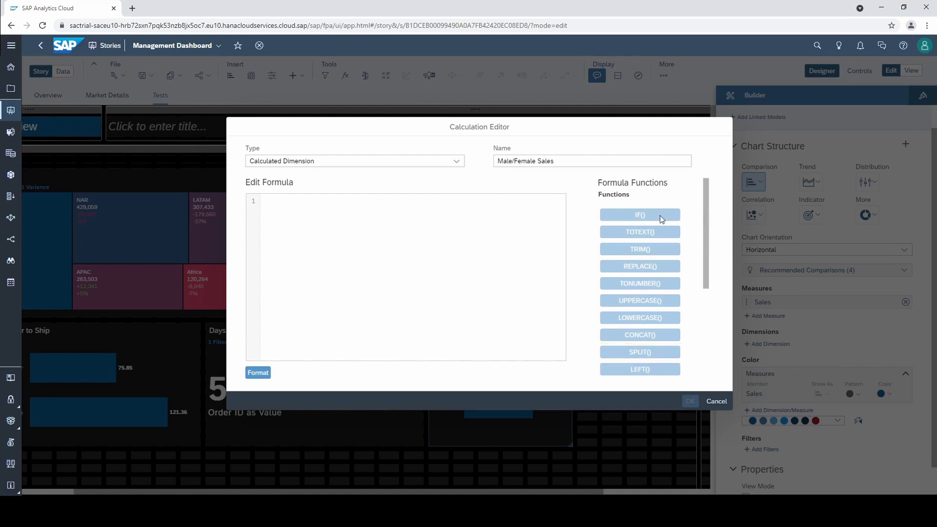
Insert an empty IF( , , ) template into the formula from the function suggestions.
click(406, 203)
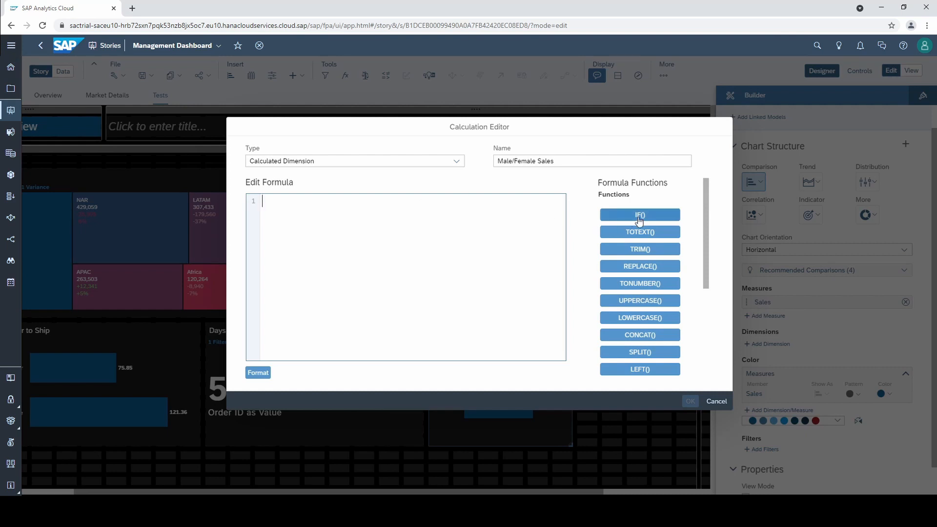
click(639, 214)
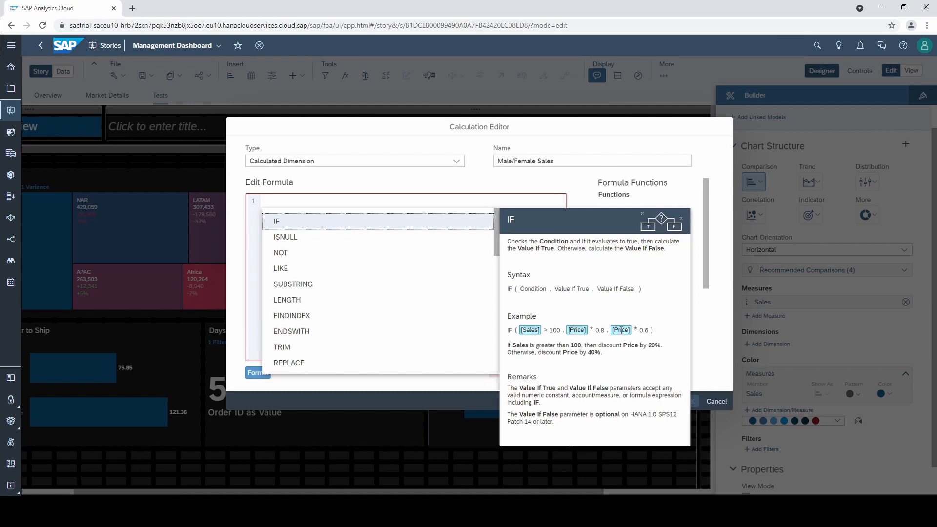
mouse_move(623, 344)
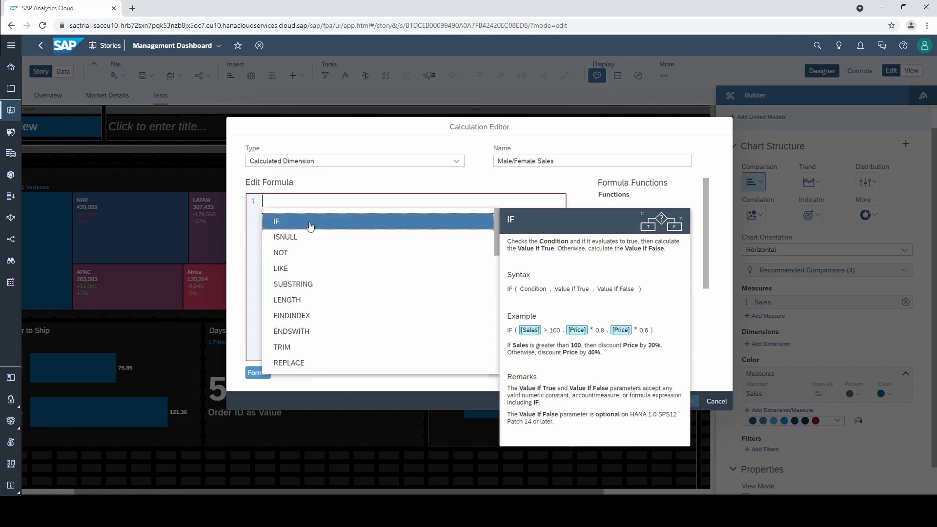
click(276, 221)
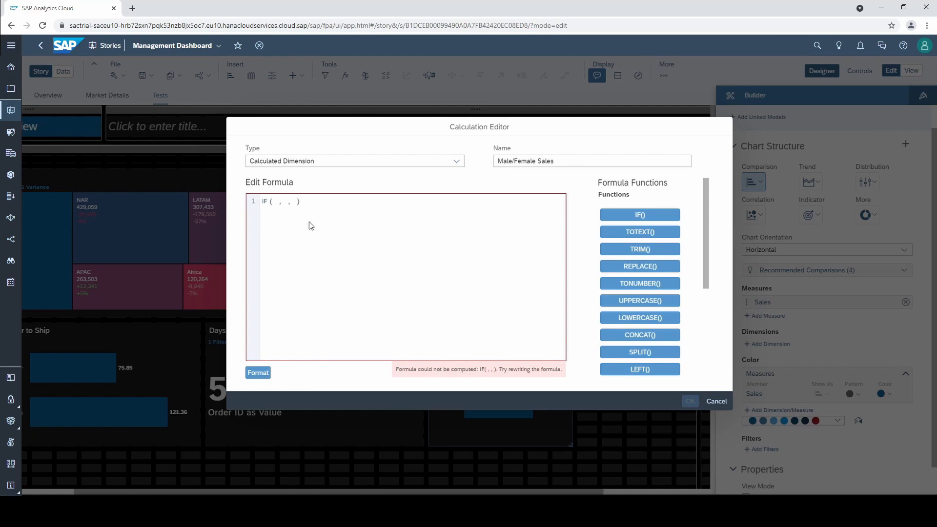
Complete the formula as IF(ENDSWITH(Customer_ID, "7"), "Male", "Female").
text(end)
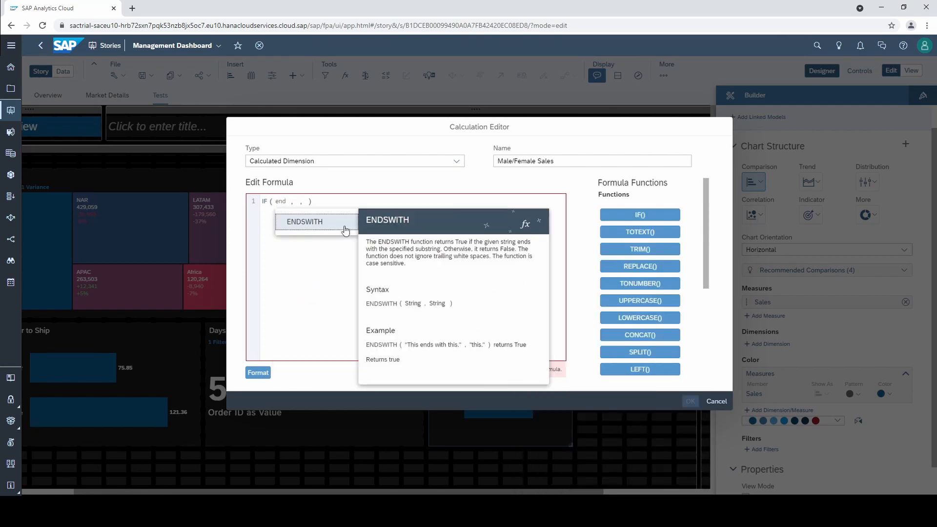
mouse_move(348, 239)
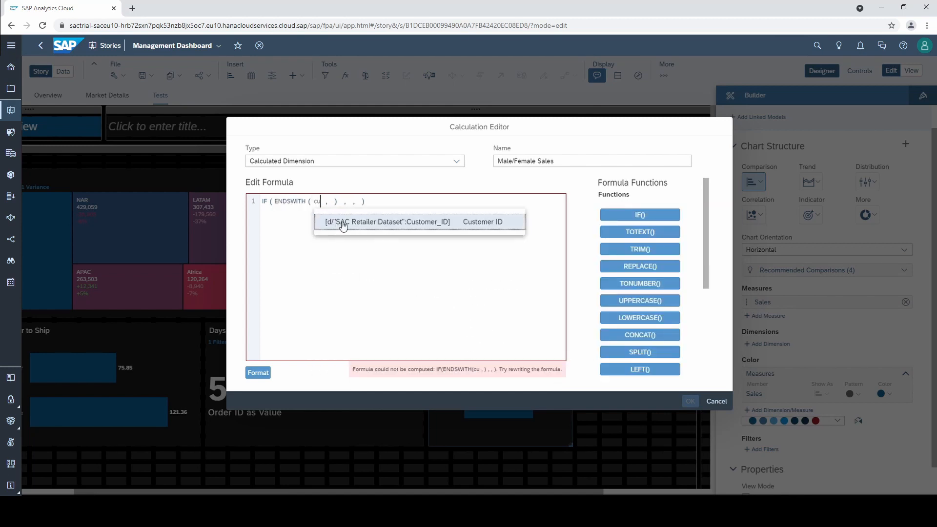
click(388, 221)
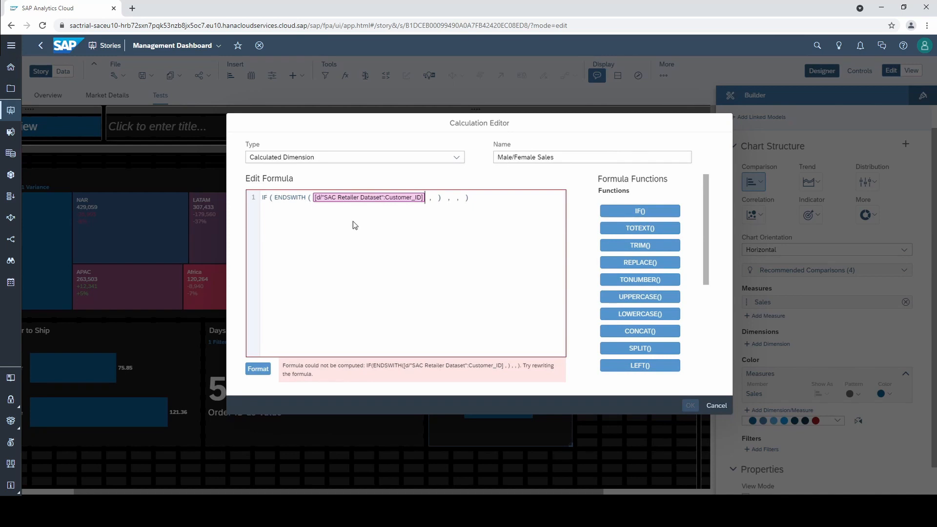
mouse_move(372, 372)
text(.)
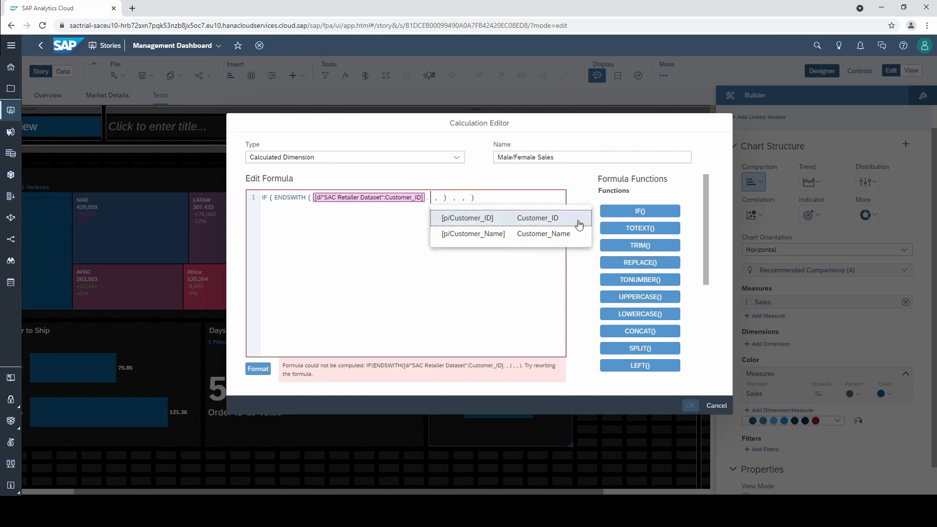
click(466, 218)
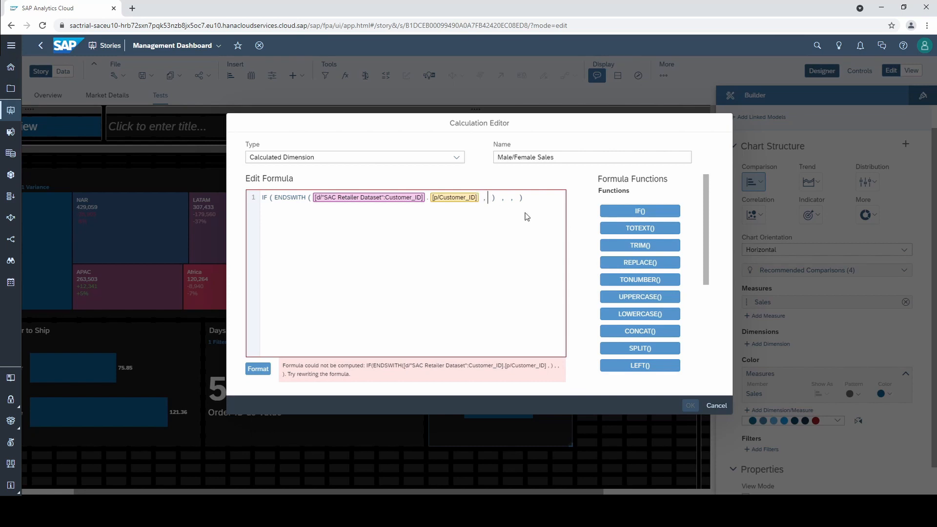
text("7")
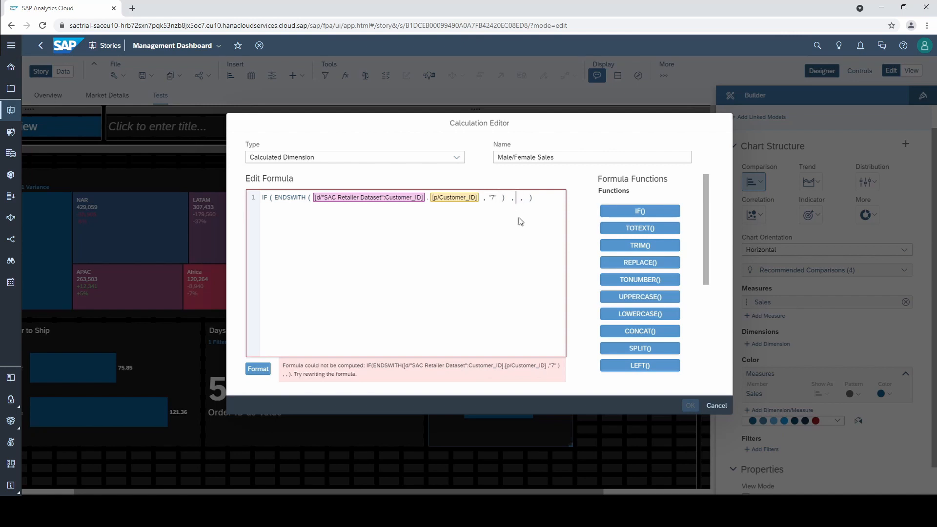
text("Male)
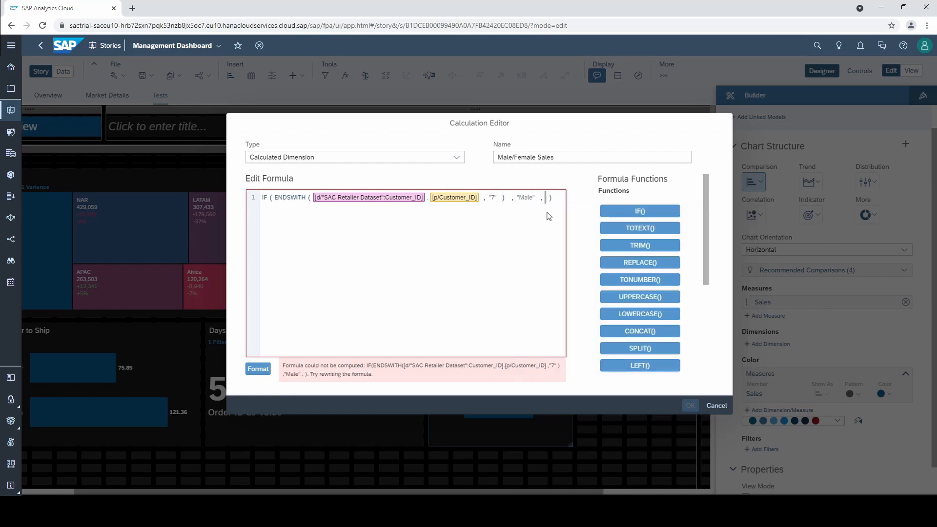
text(Female)
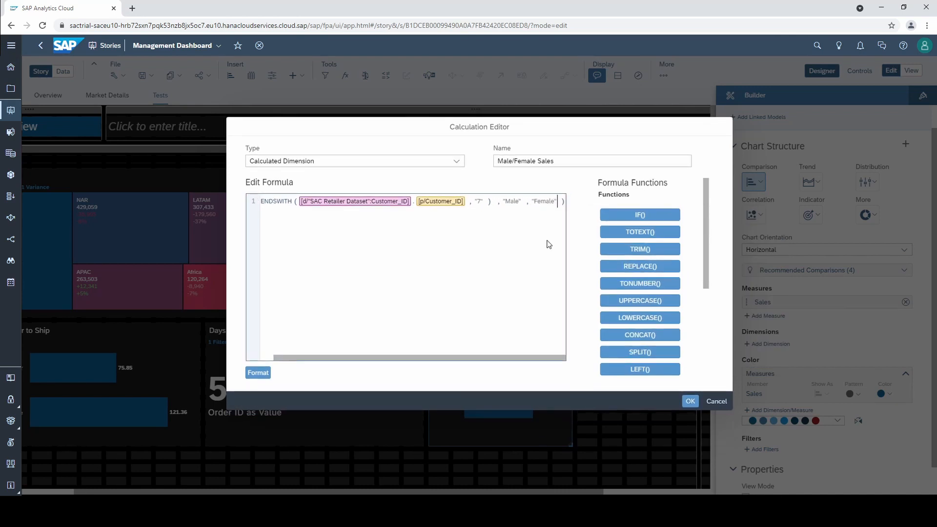
mouse_move(529, 300)
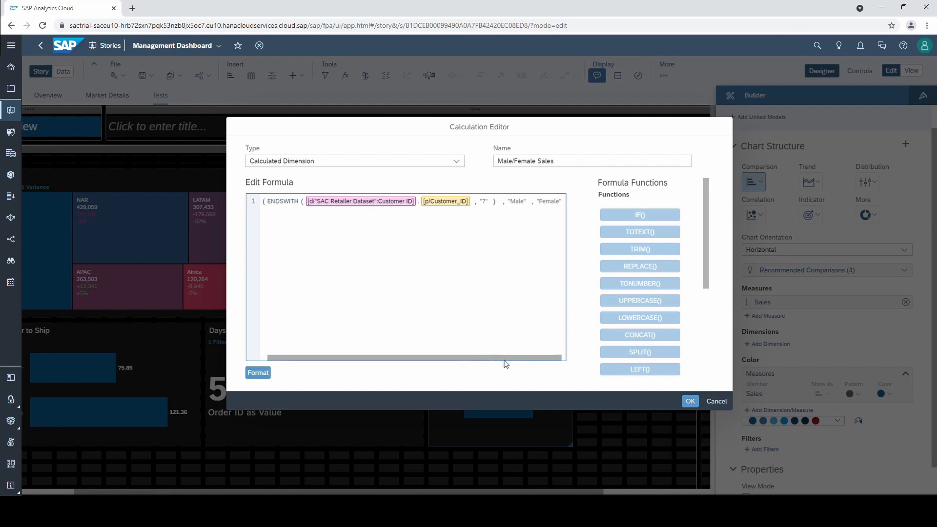
Confirm the dimension so Sales splits into Female and Male bars, then begin a new IF formula.
click(690, 401)
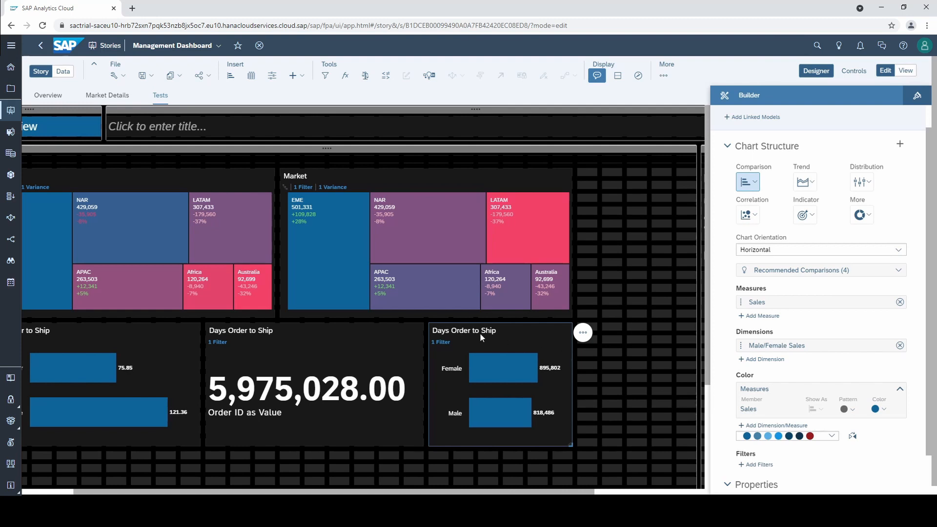
text(Male/Female Sales)
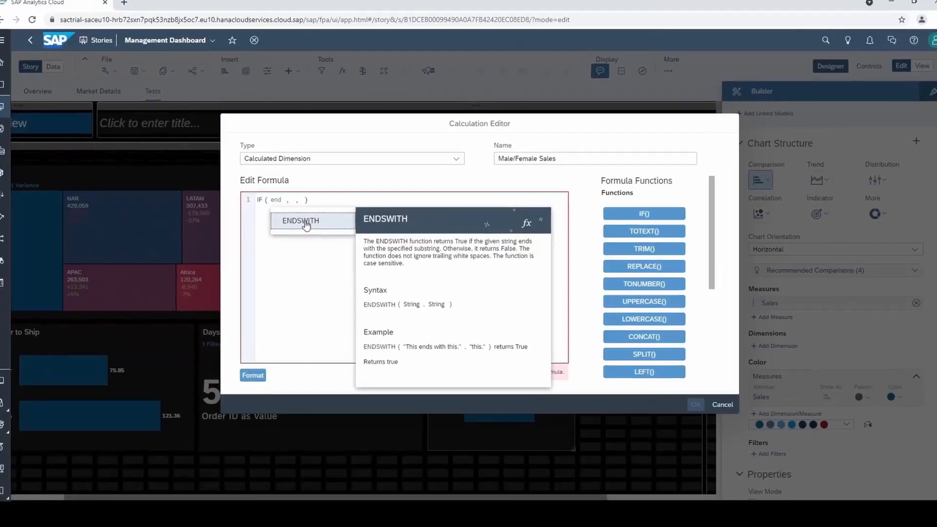
click(299, 221)
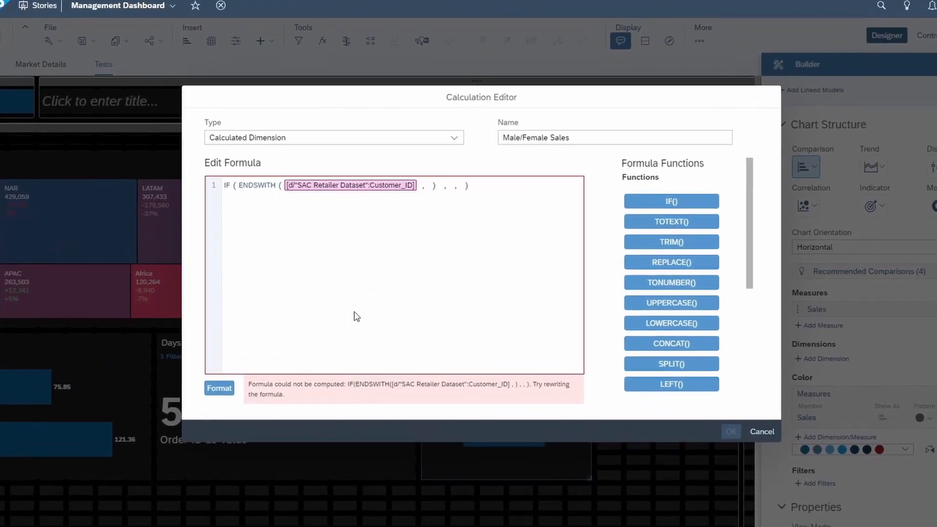
click(762, 431)
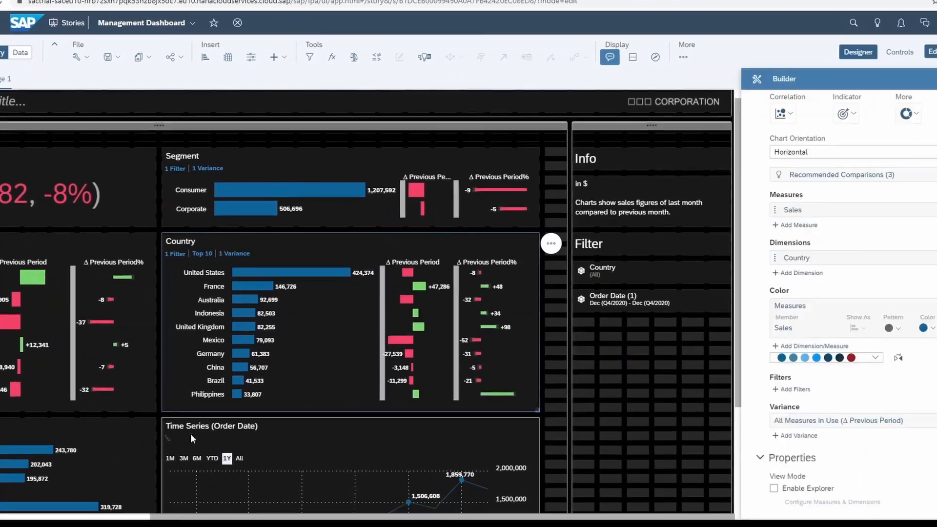